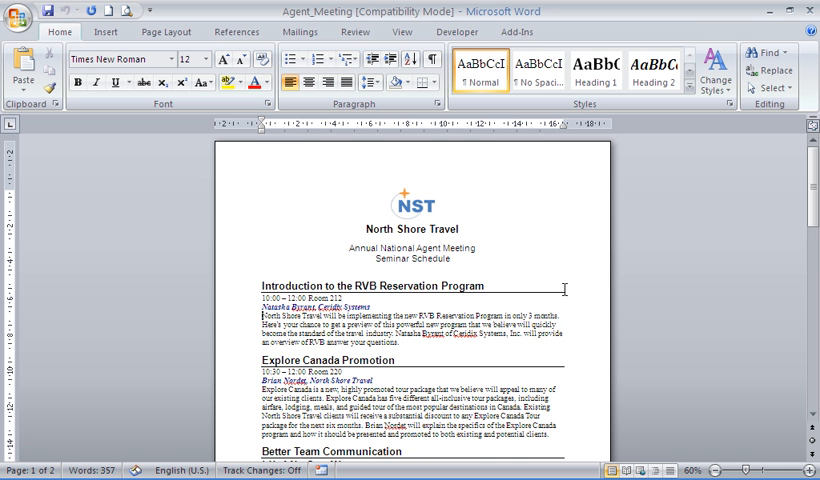
Step: Scroll through the Agent_Meeting schedule before previewing it as printed
scroll("down", 3)
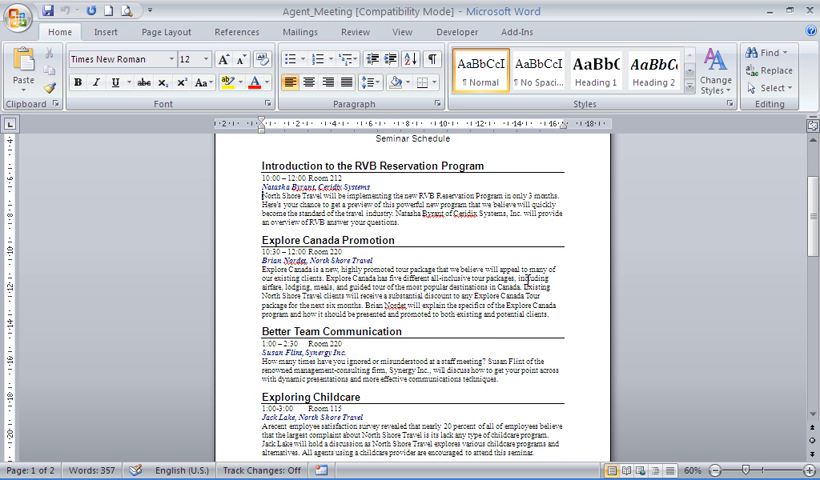
scroll("down", 3)
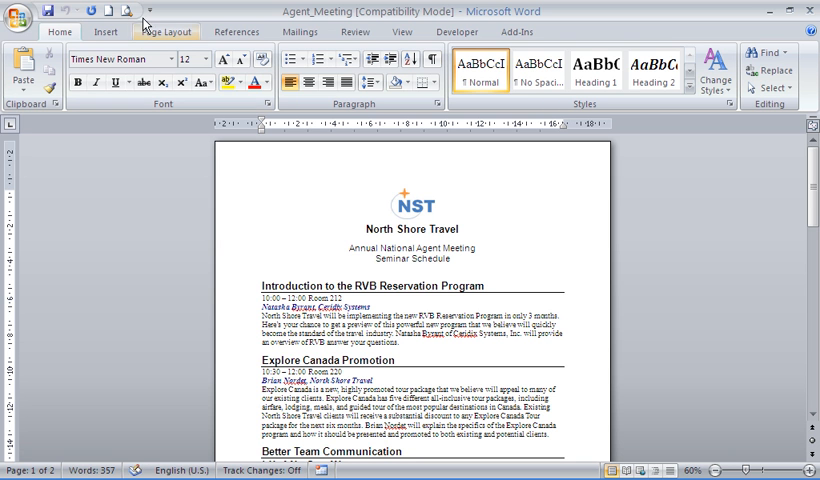
mouse_move(127, 11)
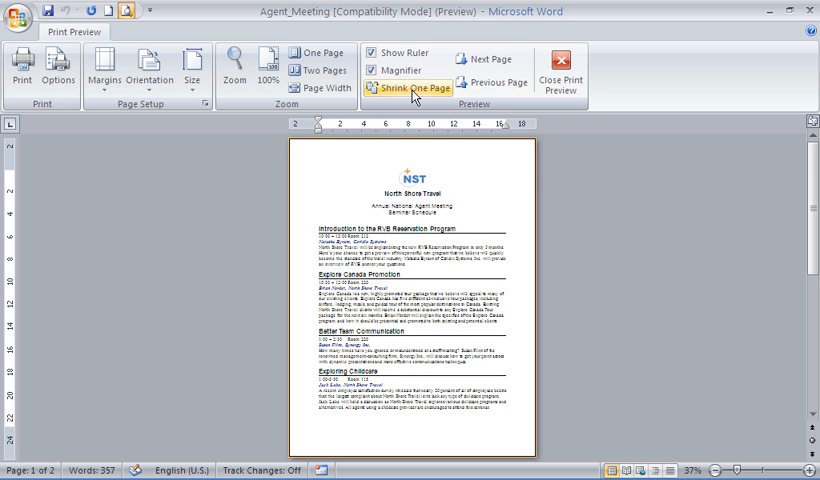
mouse_move(413, 95)
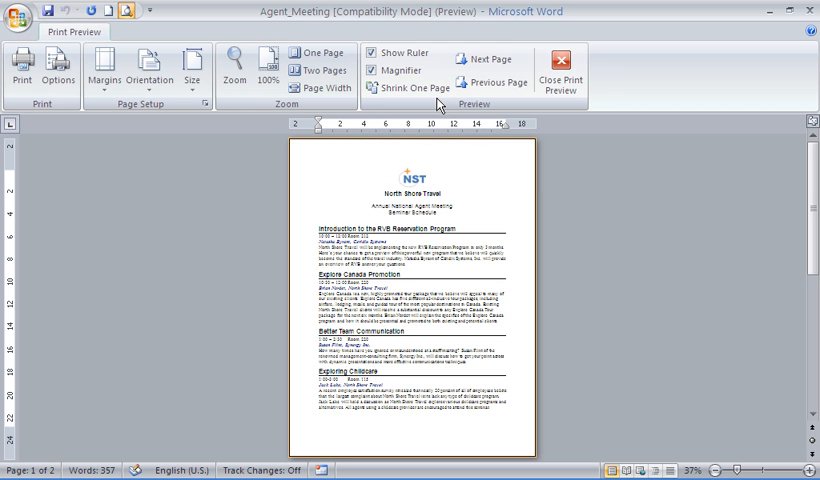
mouse_move(408, 88)
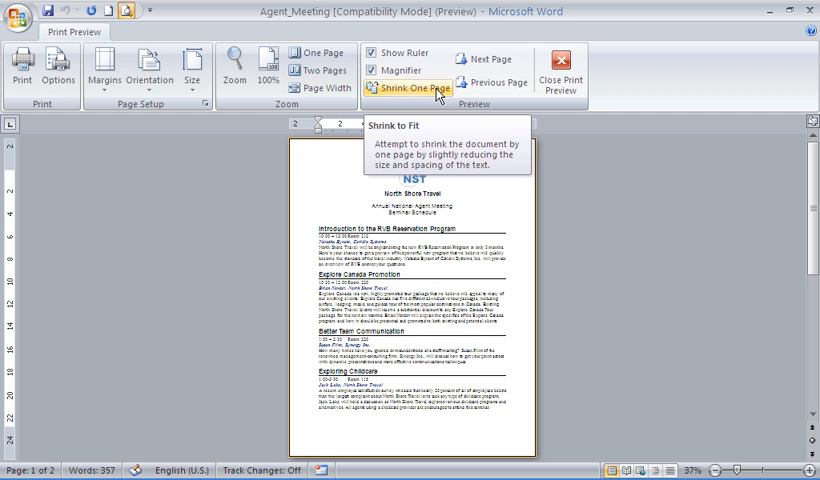
Step: Apply Shrink One Page so the Agent_Meeting schedule becomes Page 1 of 1
left_click(408, 88)
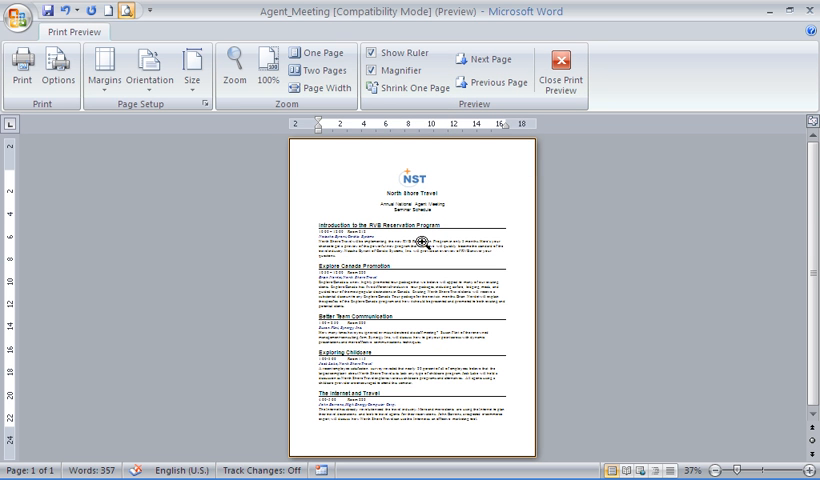
mouse_move(55, 452)
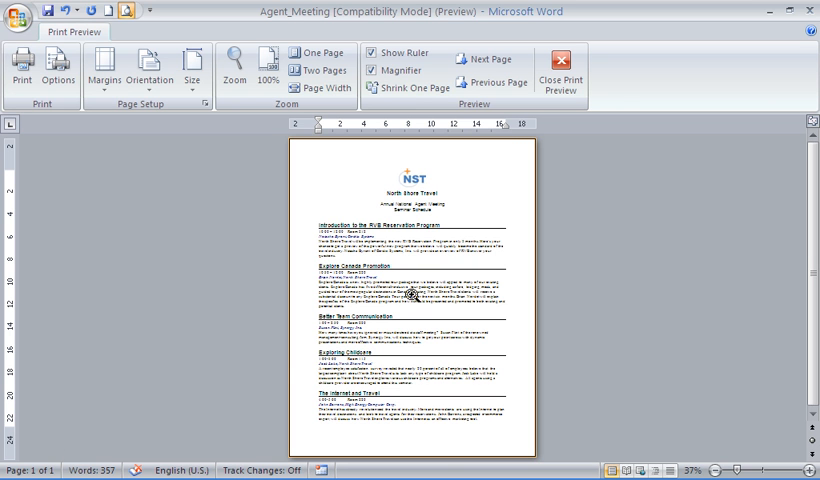
mouse_move(440, 318)
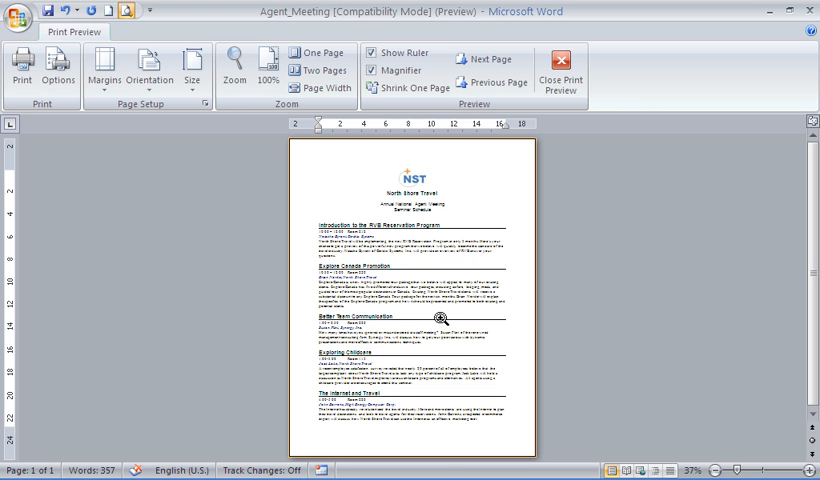
mouse_move(419, 140)
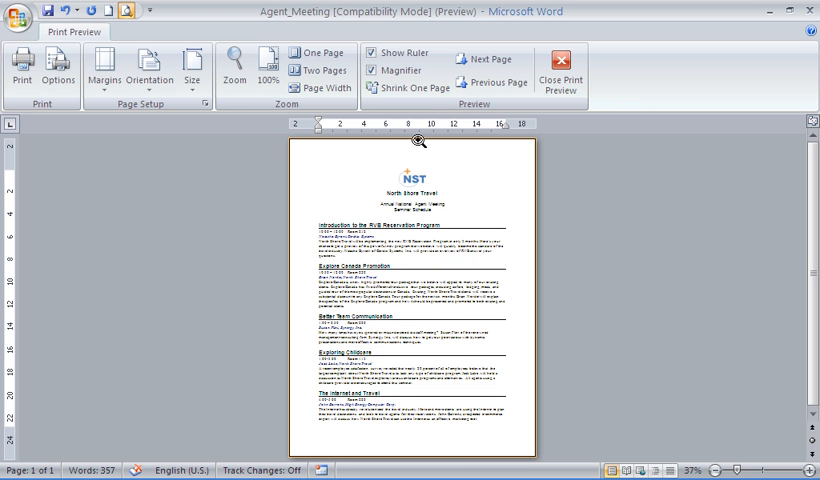
mouse_move(395, 252)
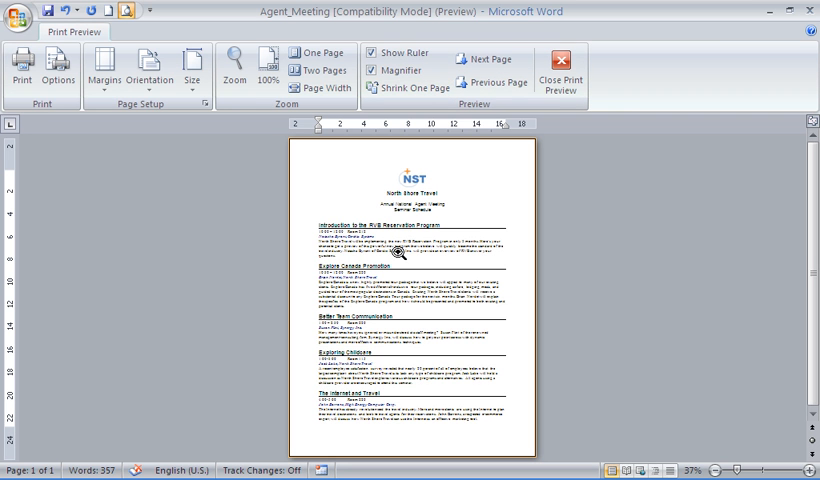